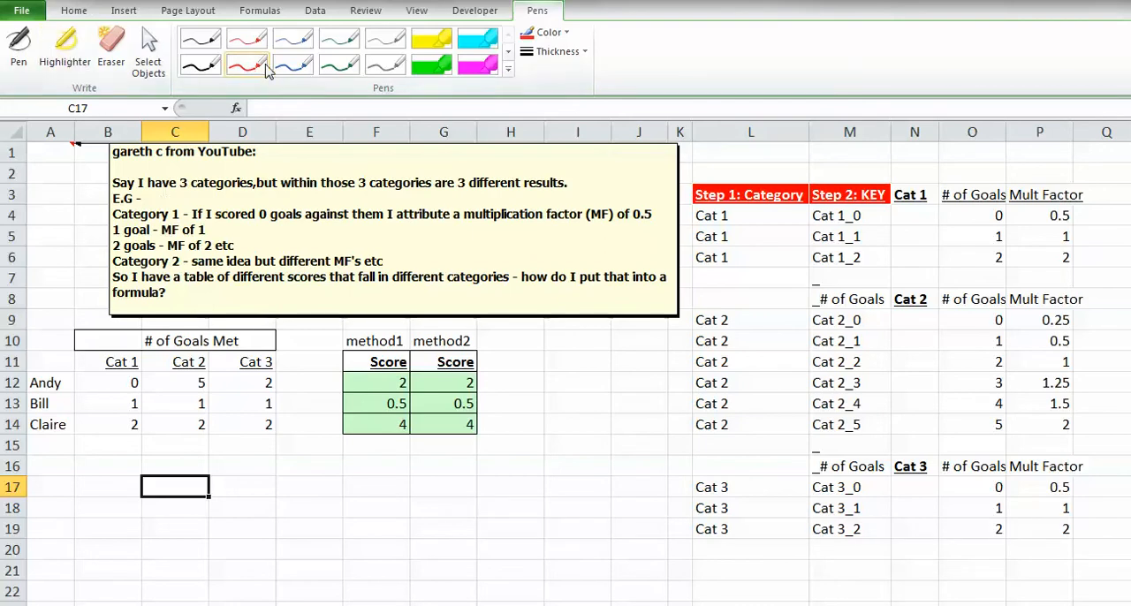
Step: Select the red Pen to start freehand ink annotations
click(18, 45)
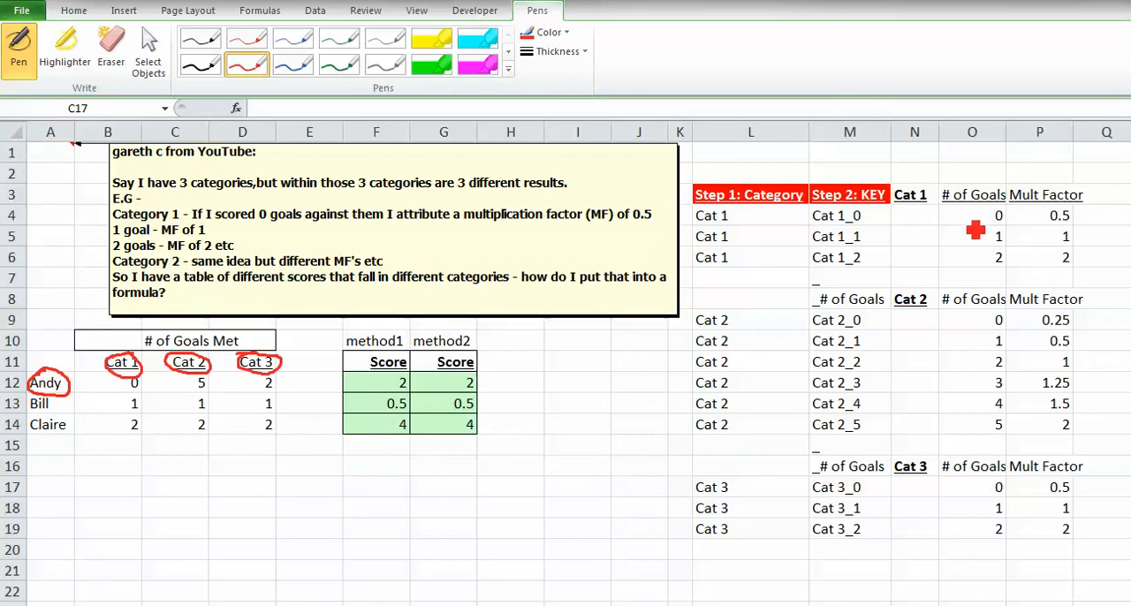
Step: Ink loops around the category factor tables and circle Andy's matching Cat 2 factor
drag(928, 208, 892, 212)
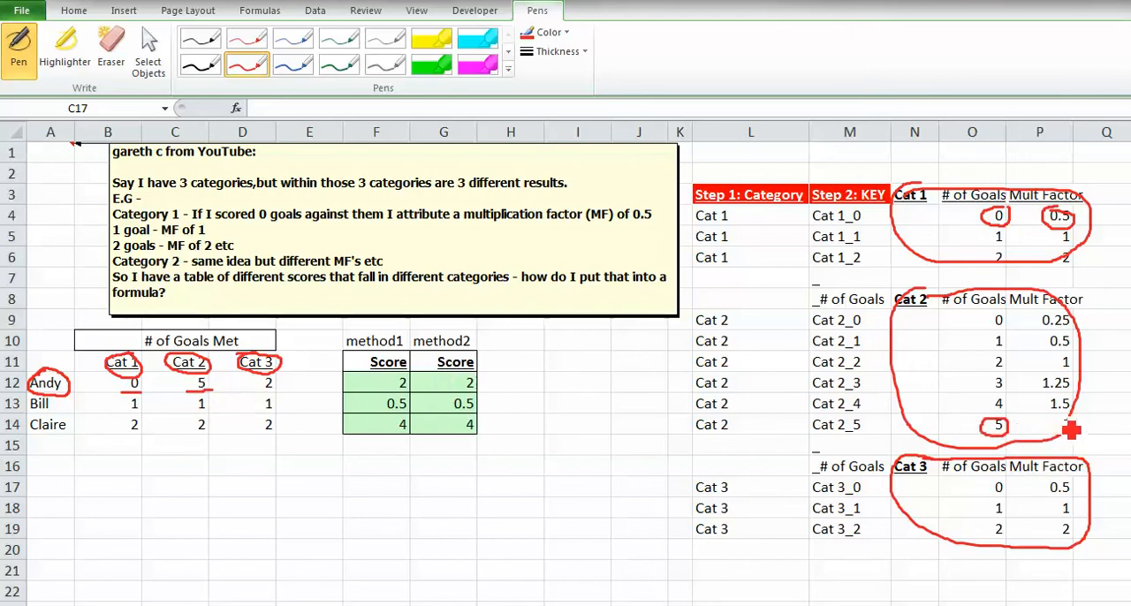
drag(1057, 424, 1074, 424)
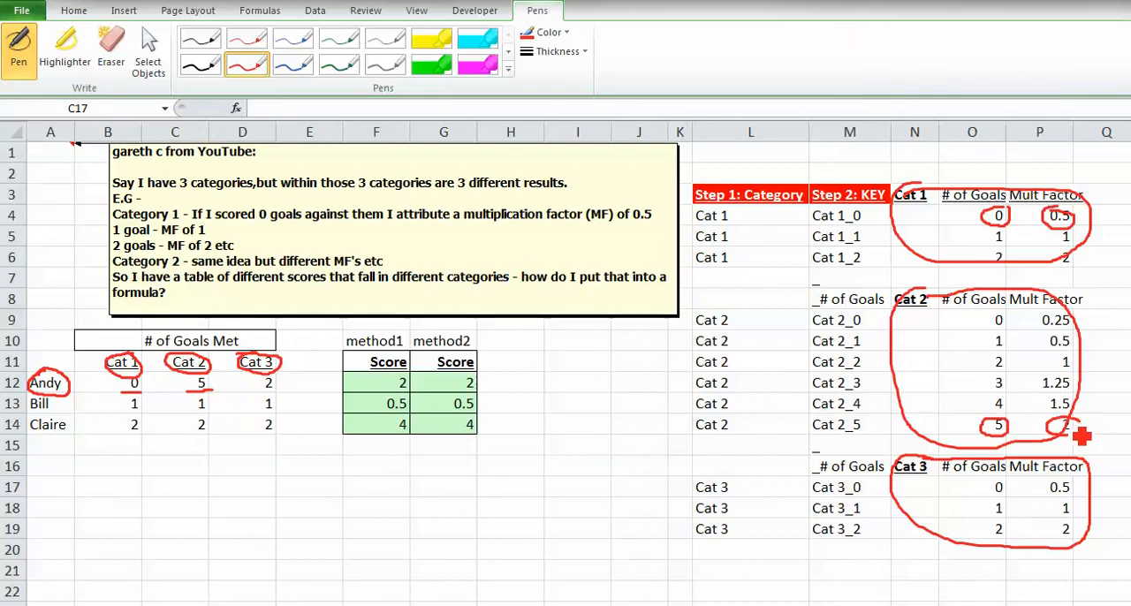
mouse_move(262, 405)
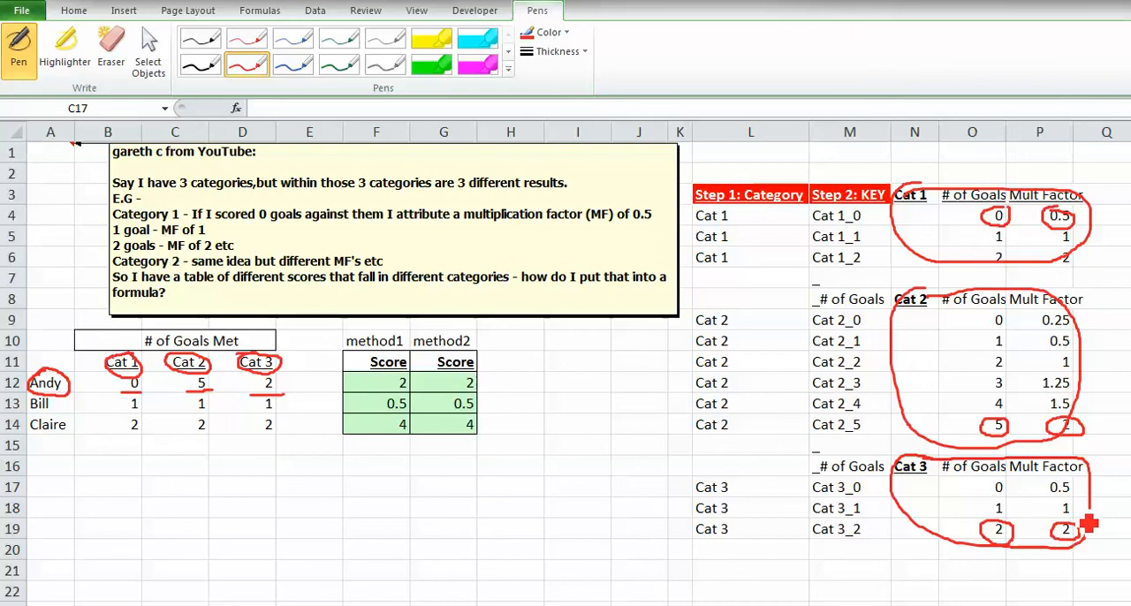
mouse_move(1082, 265)
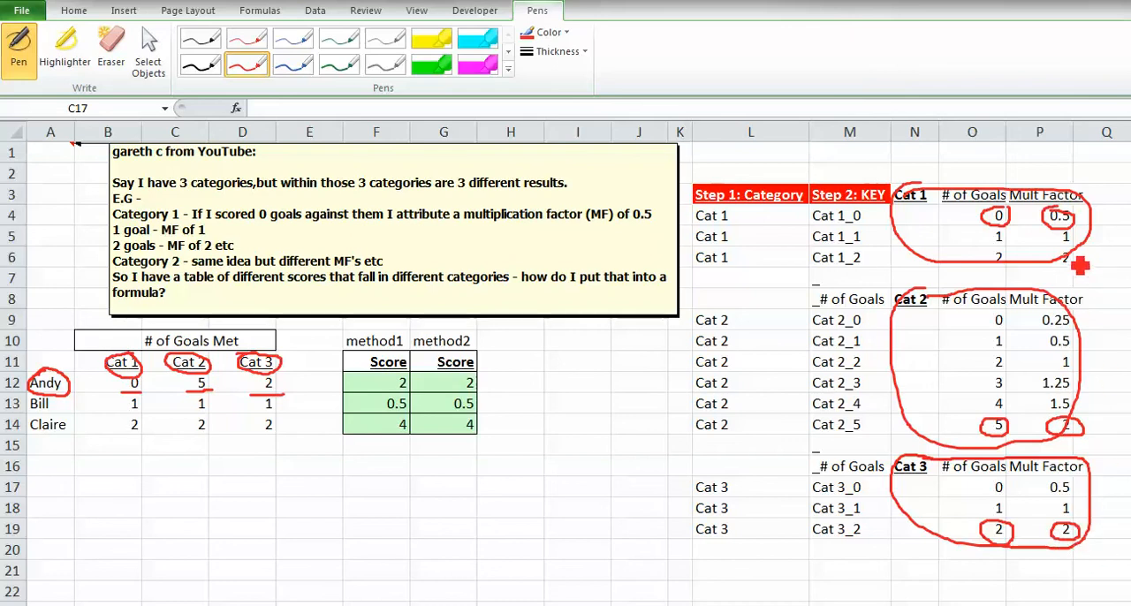
mouse_move(1113, 478)
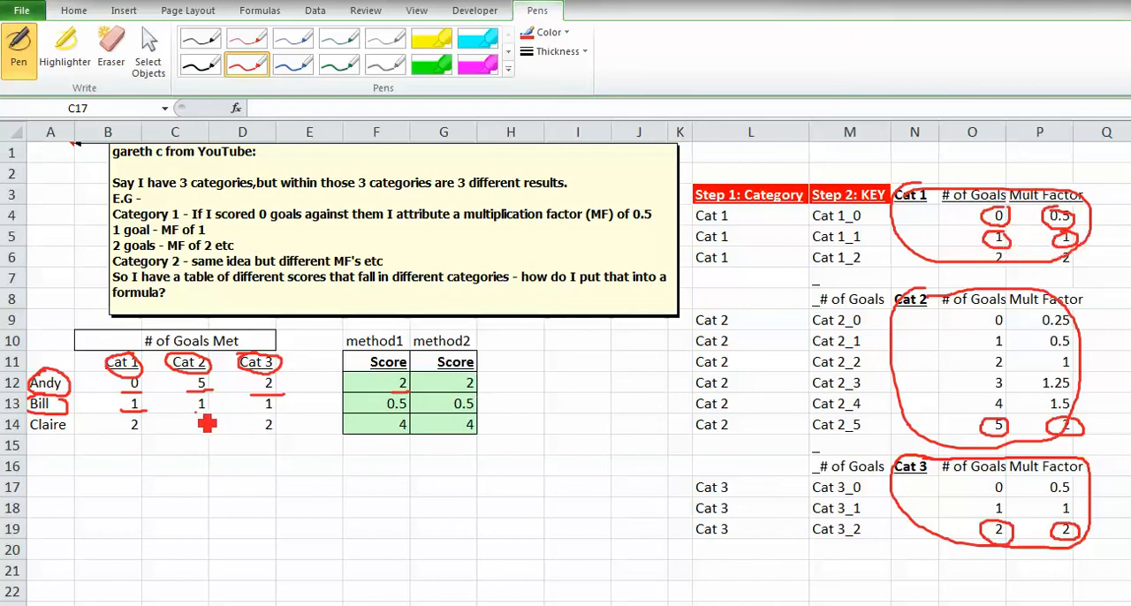
mouse_move(929, 320)
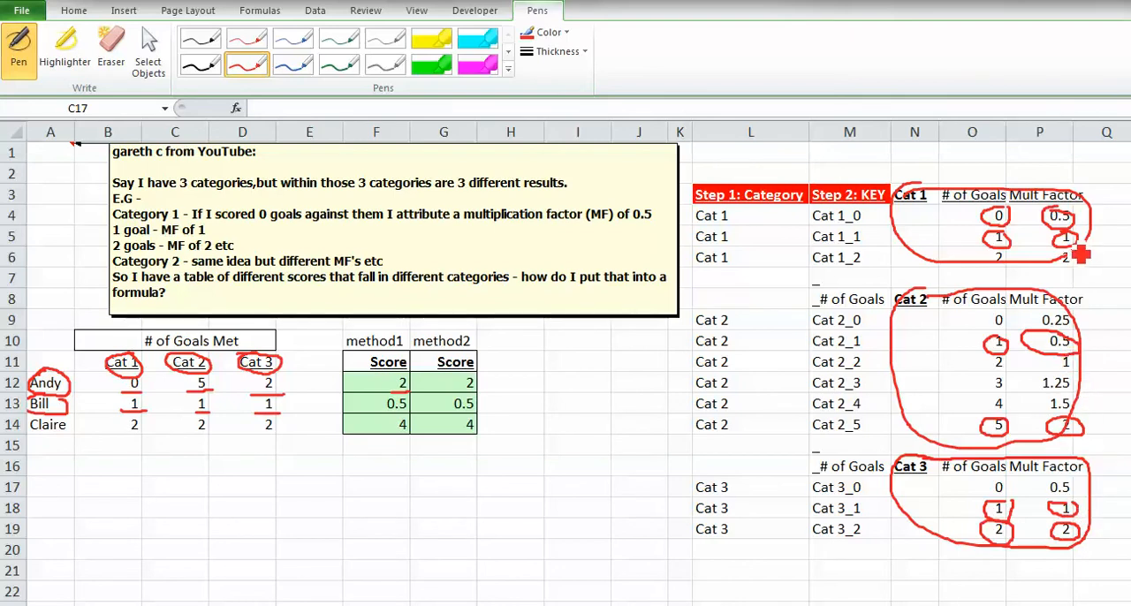
mouse_move(415, 445)
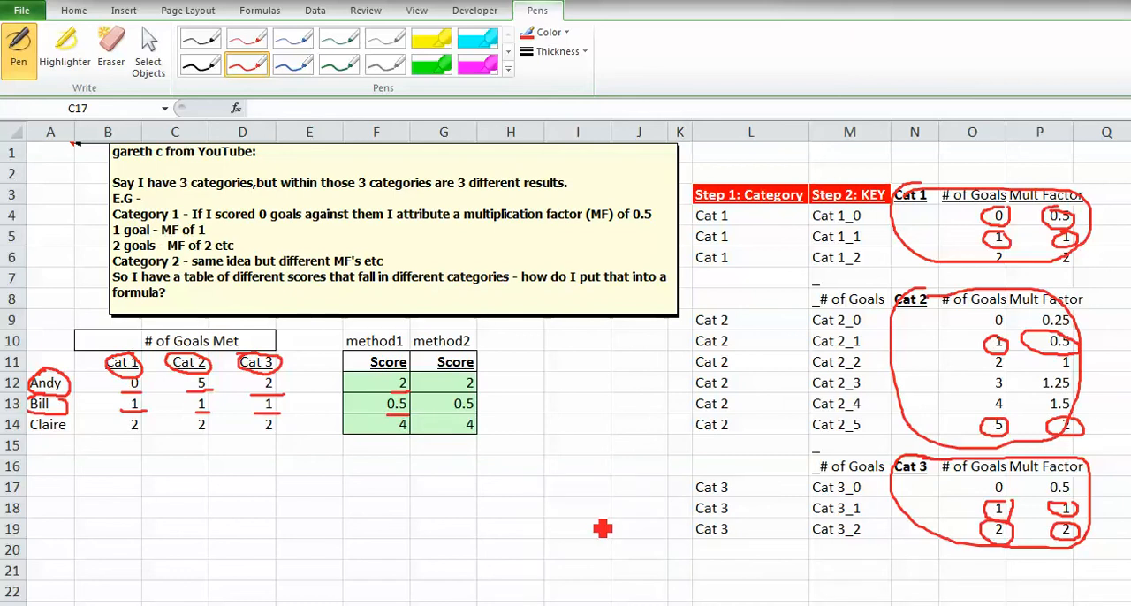
mouse_move(649, 541)
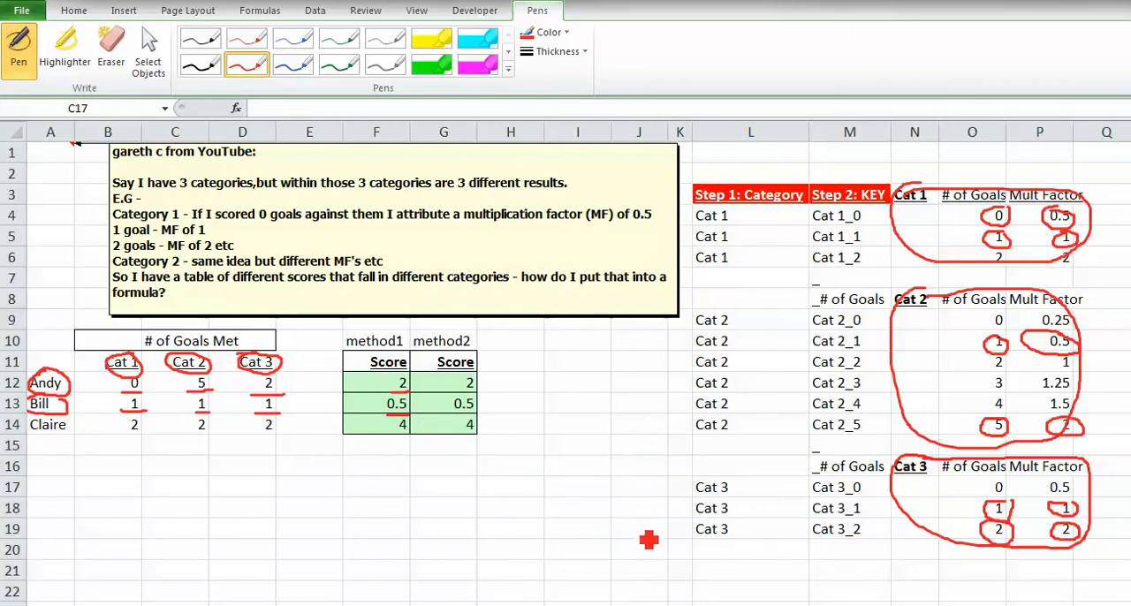
Step: Restart inking from the Review tab and make the yellow Highlighter the active tool
click(74, 11)
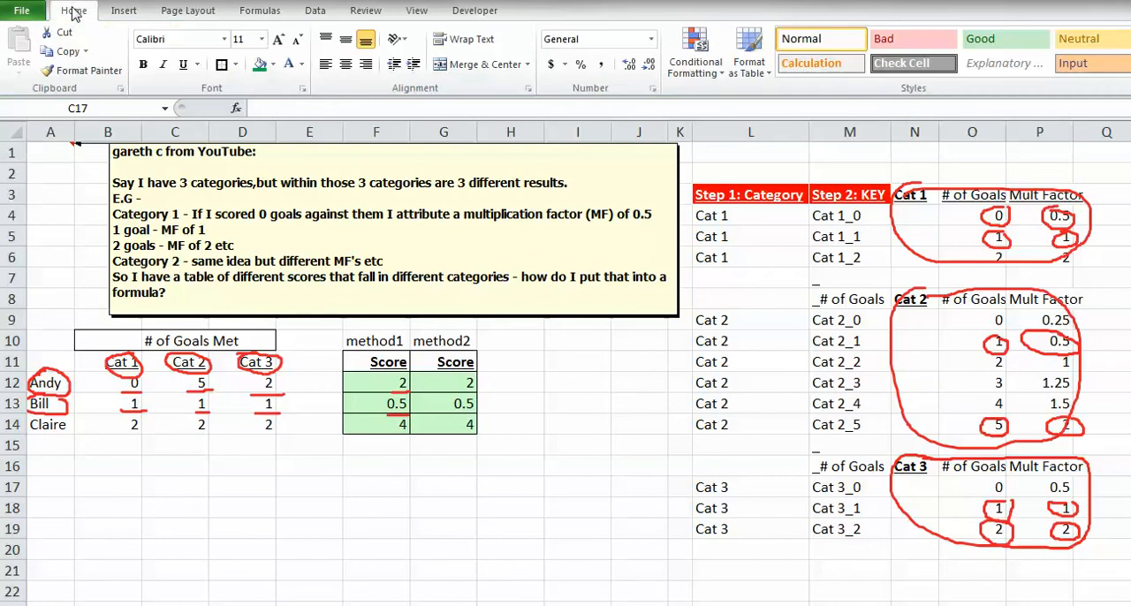
mouse_move(428, 8)
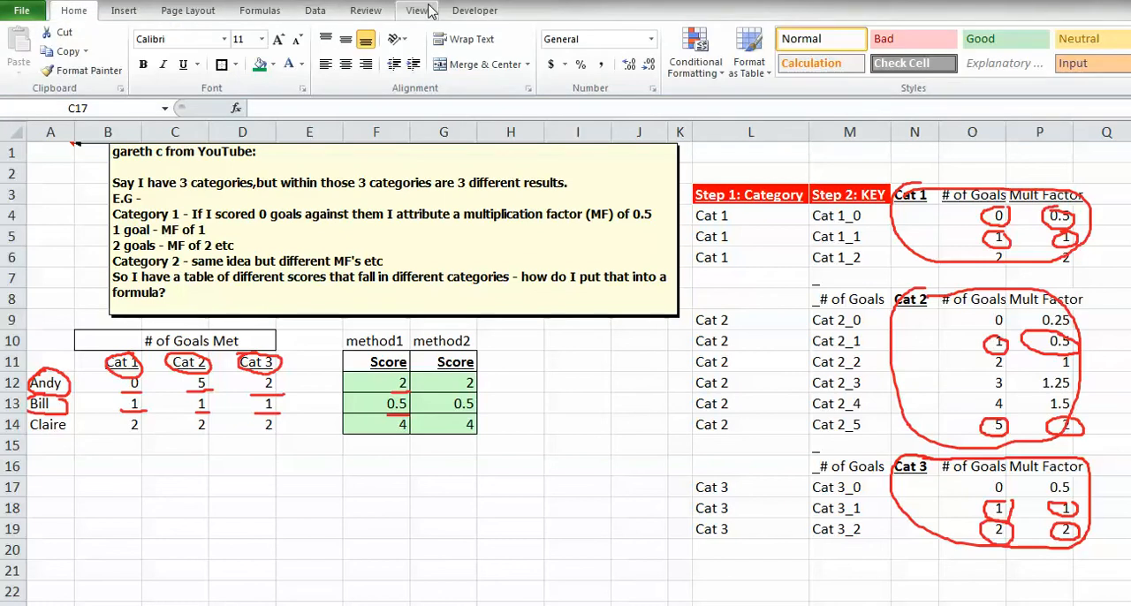
click(364, 10)
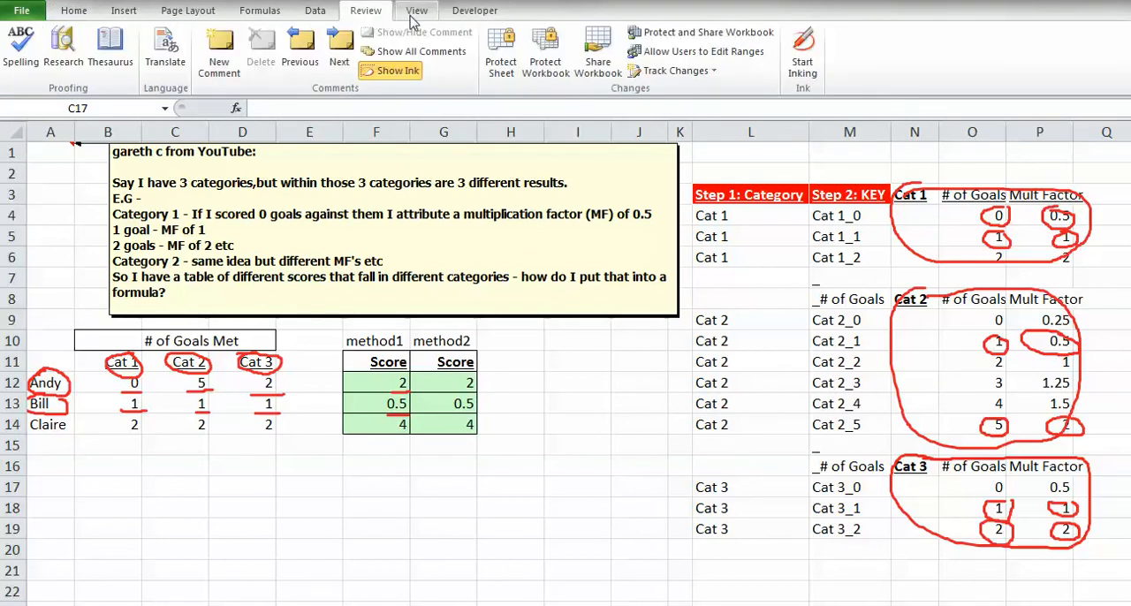
click(537, 10)
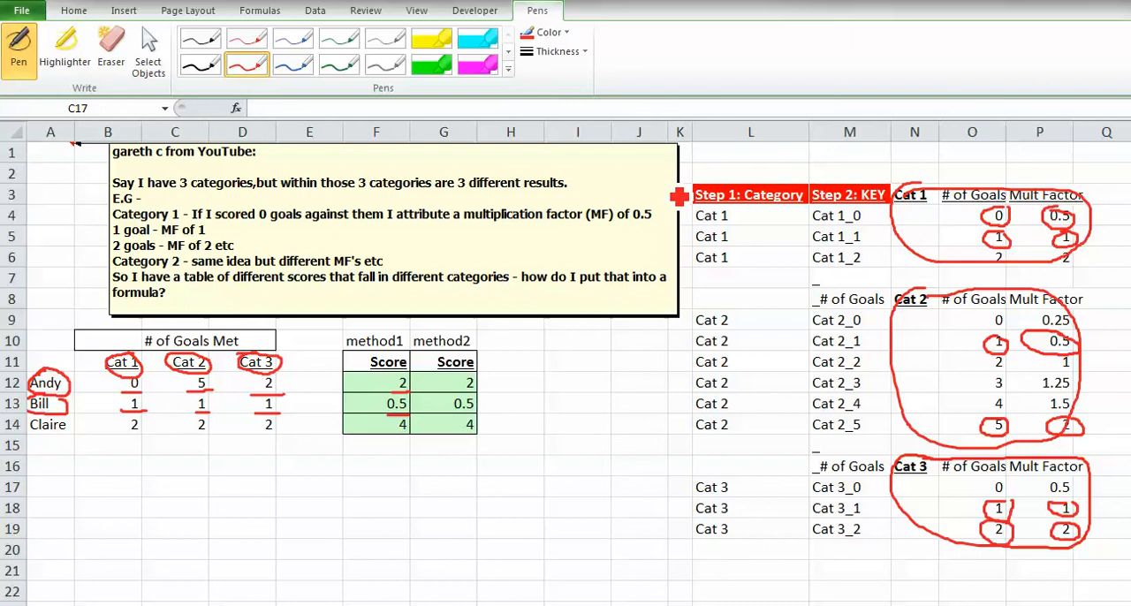
click(63, 49)
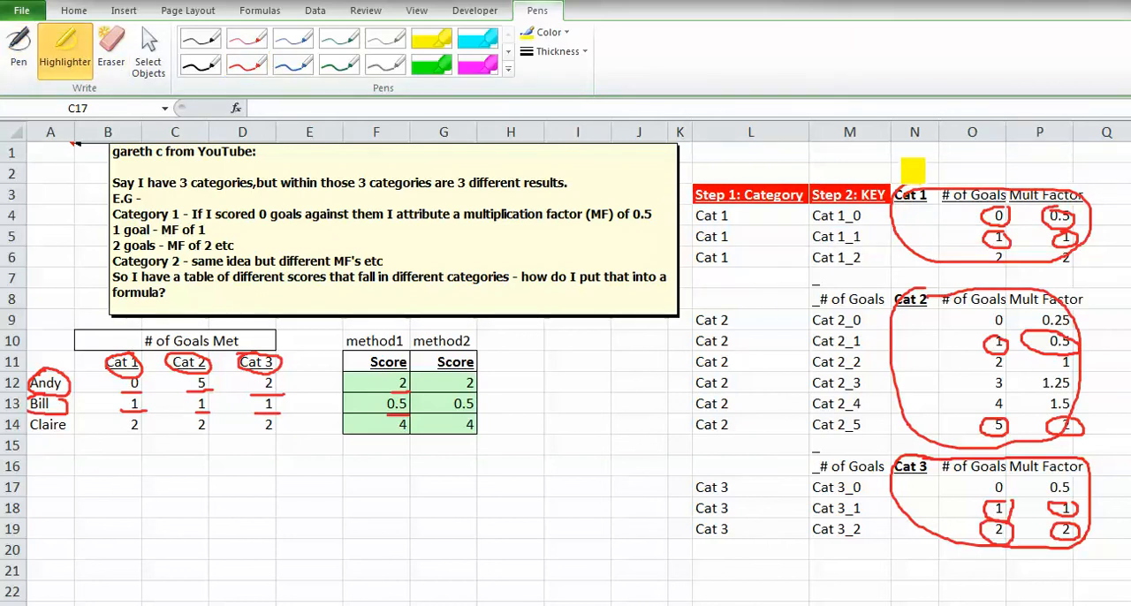
Step: Highlight the cells under the Cat 1, Cat 2 and Cat 3 headings, then stop inking
click(912, 216)
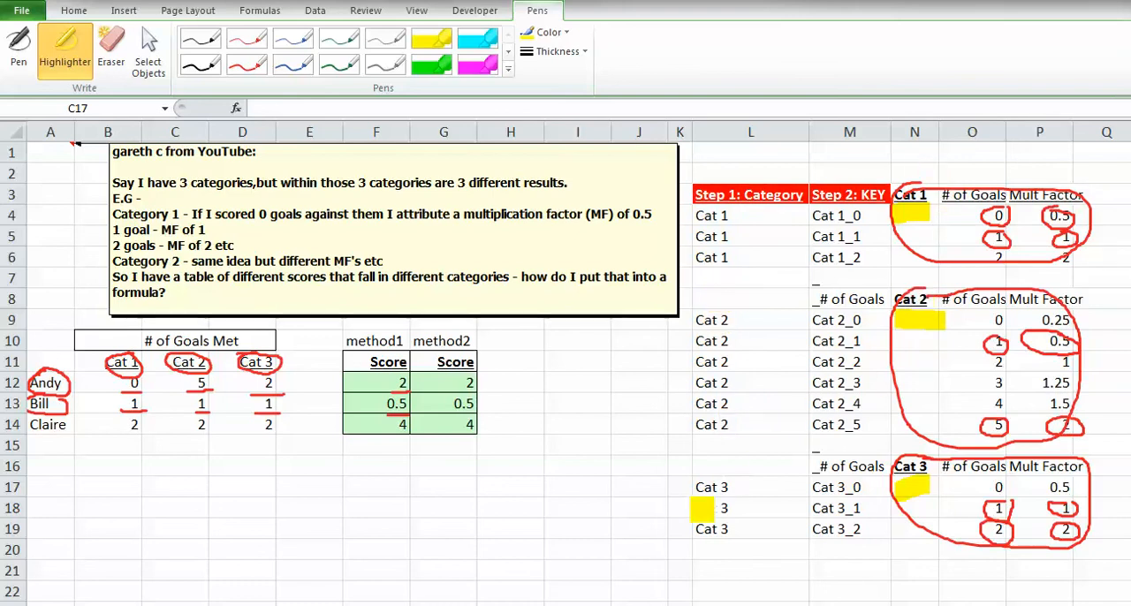
click(615, 350)
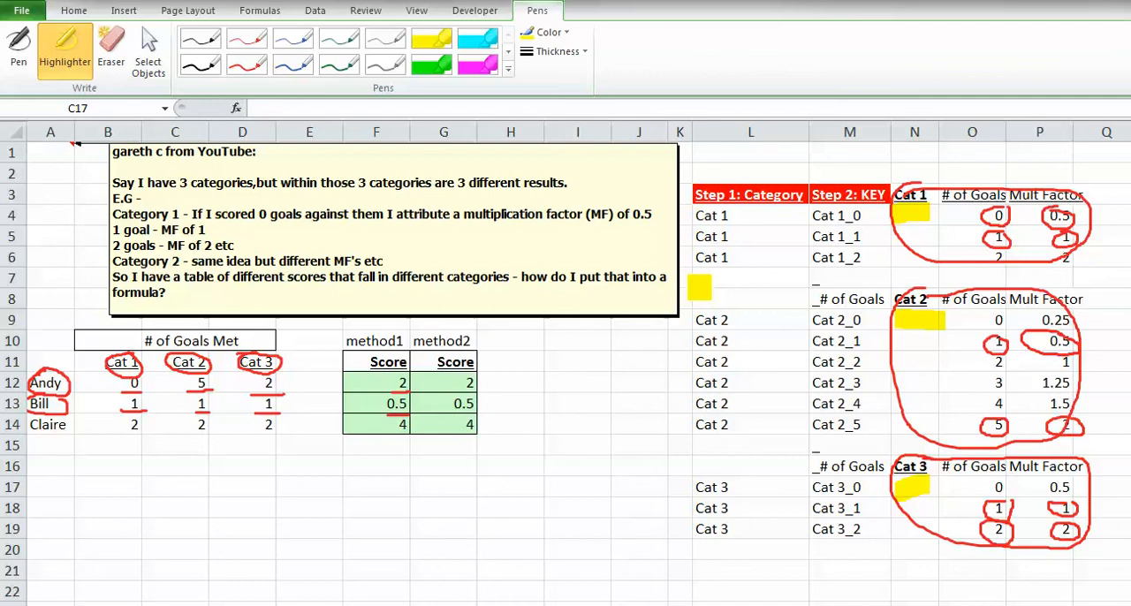
drag(968, 221, 981, 233)
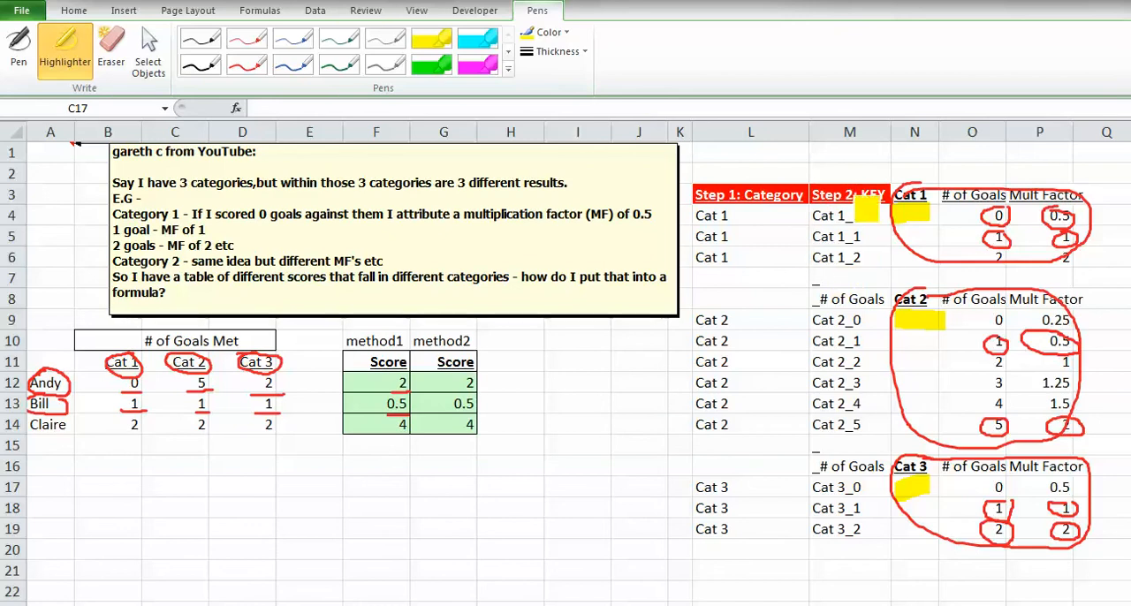
click(74, 11)
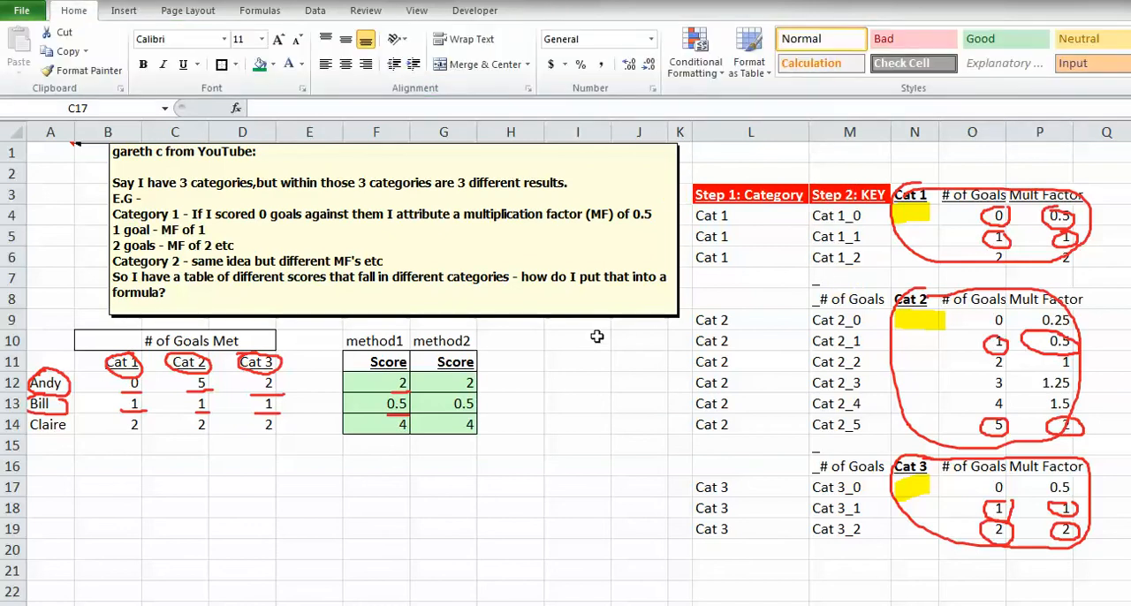
click(749, 216)
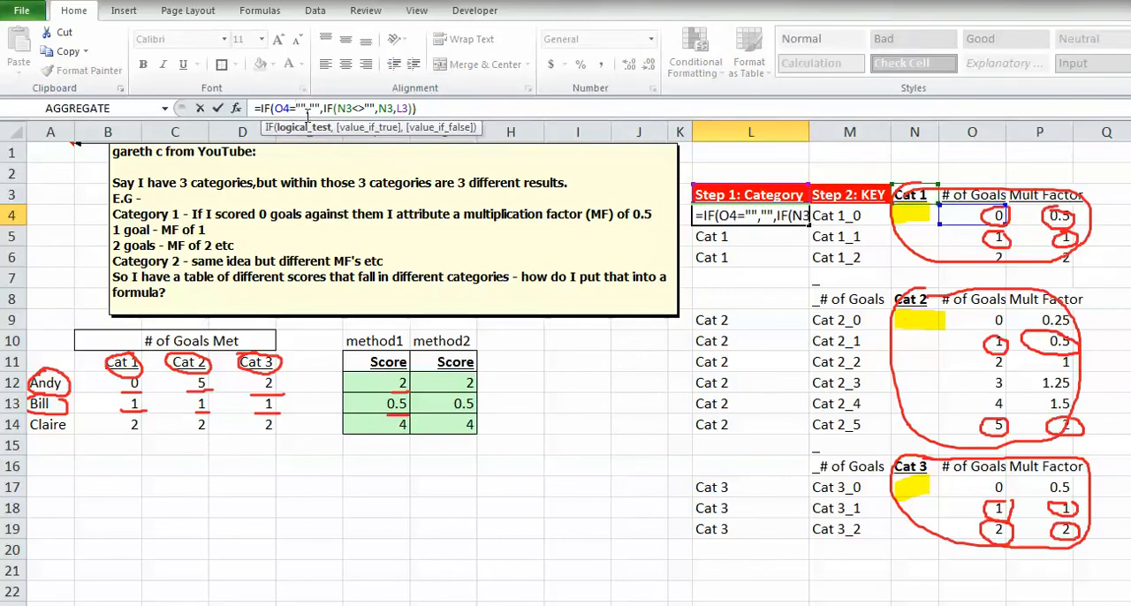
click(749, 275)
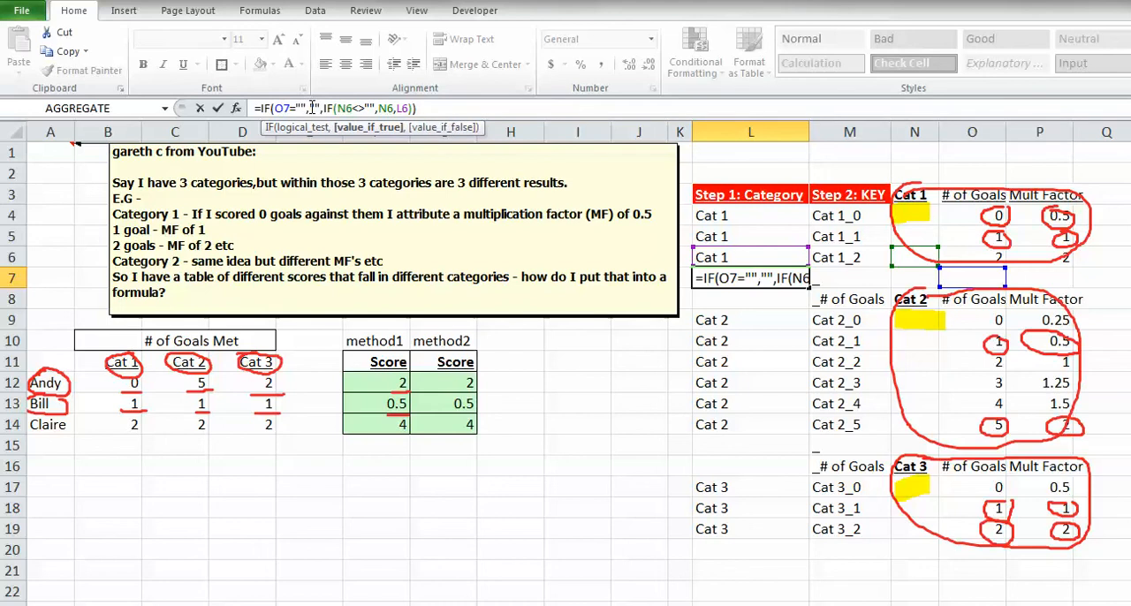
mouse_move(931, 374)
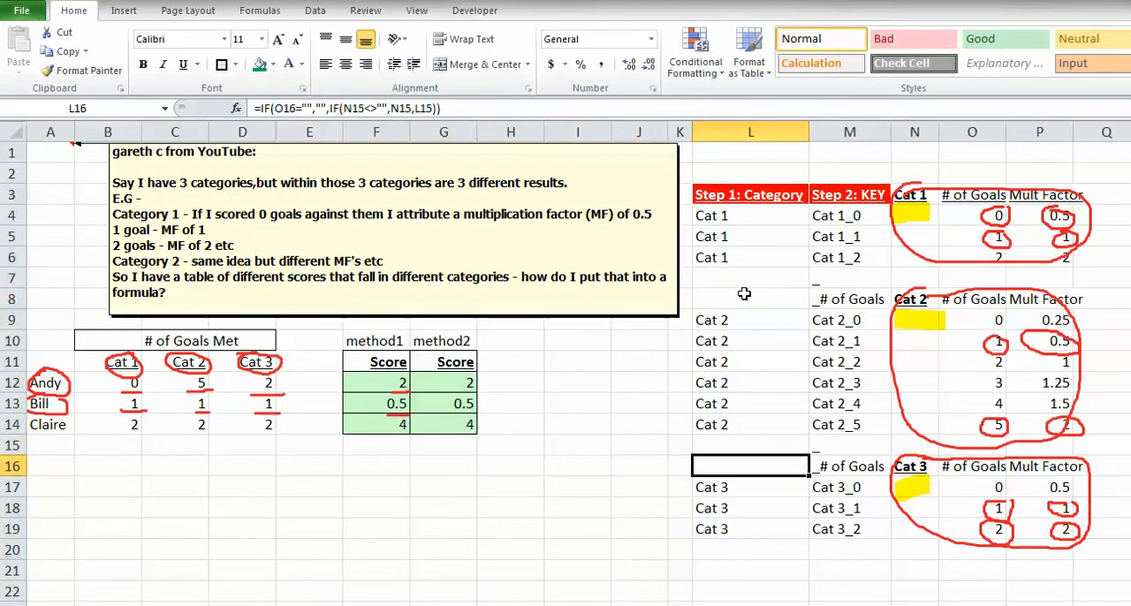
click(749, 299)
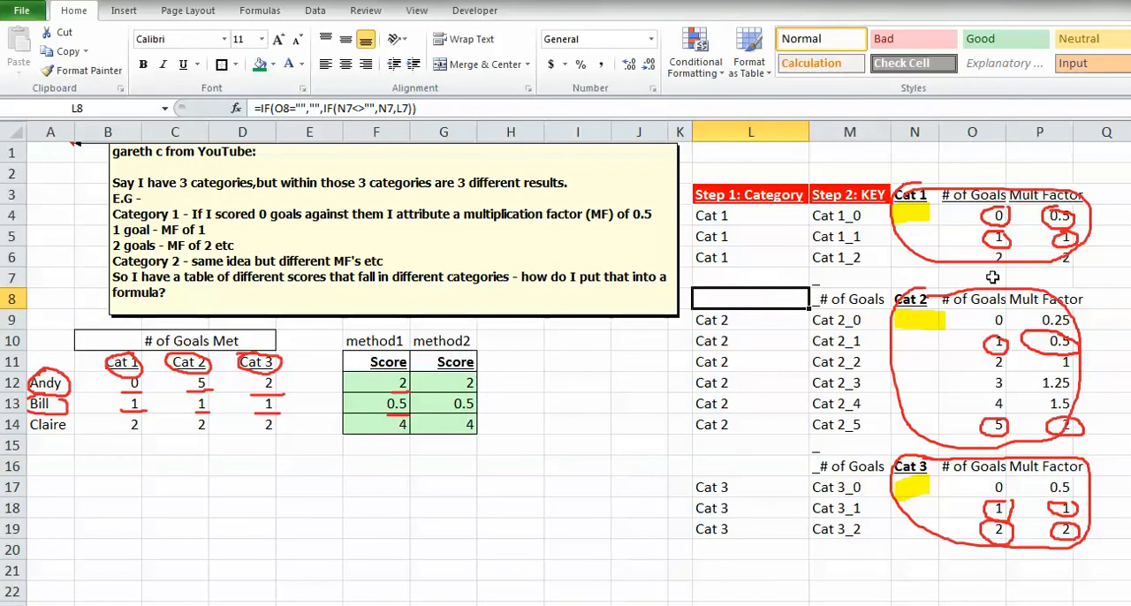
click(972, 277)
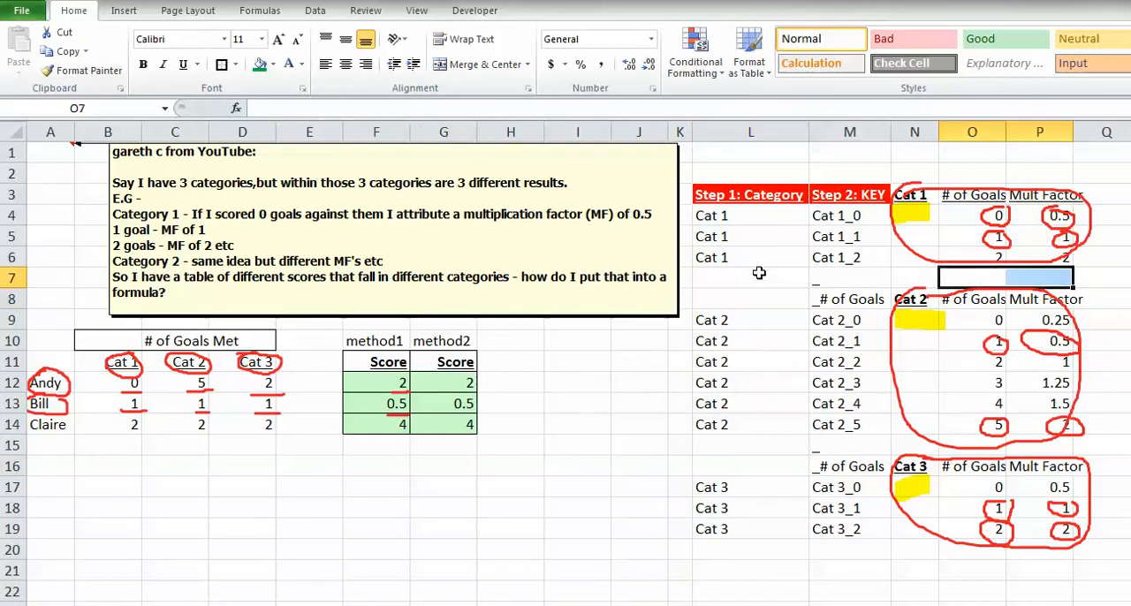
click(749, 278)
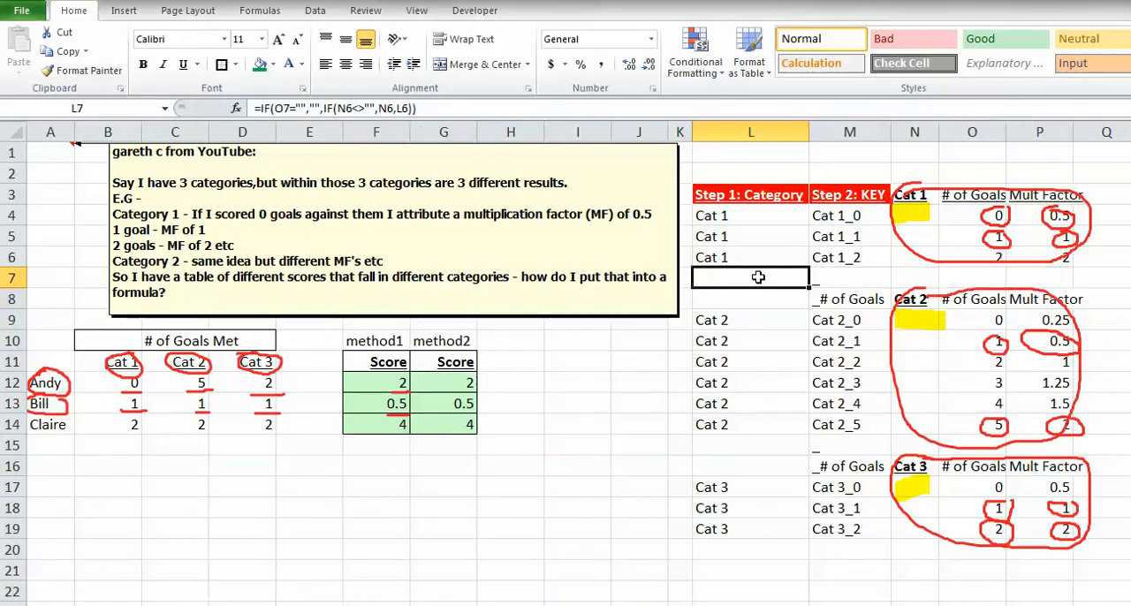
mouse_move(477, 168)
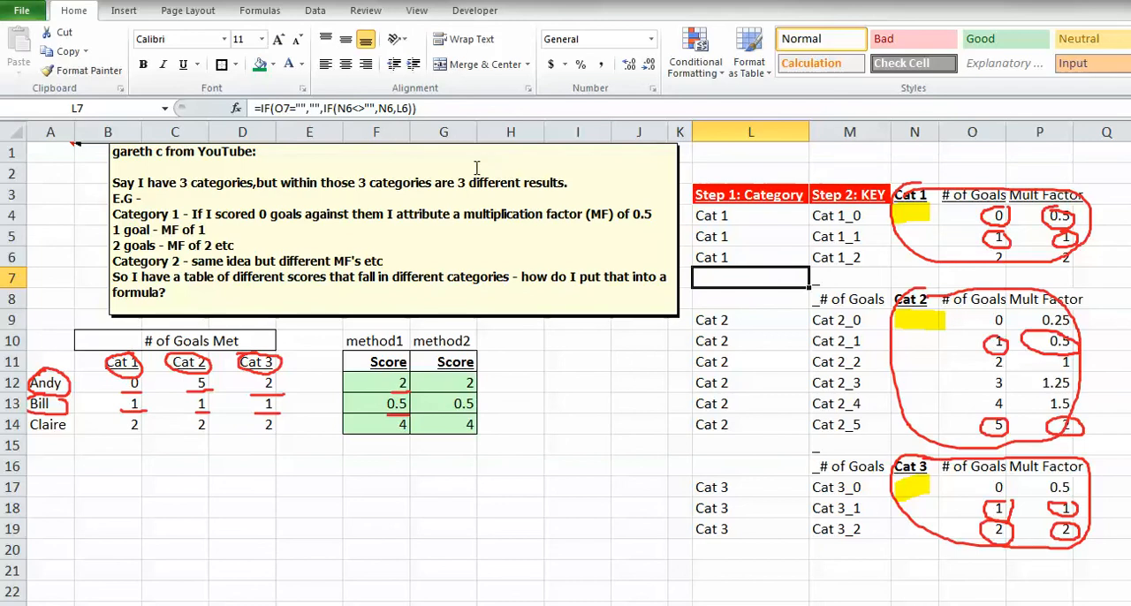
click(749, 236)
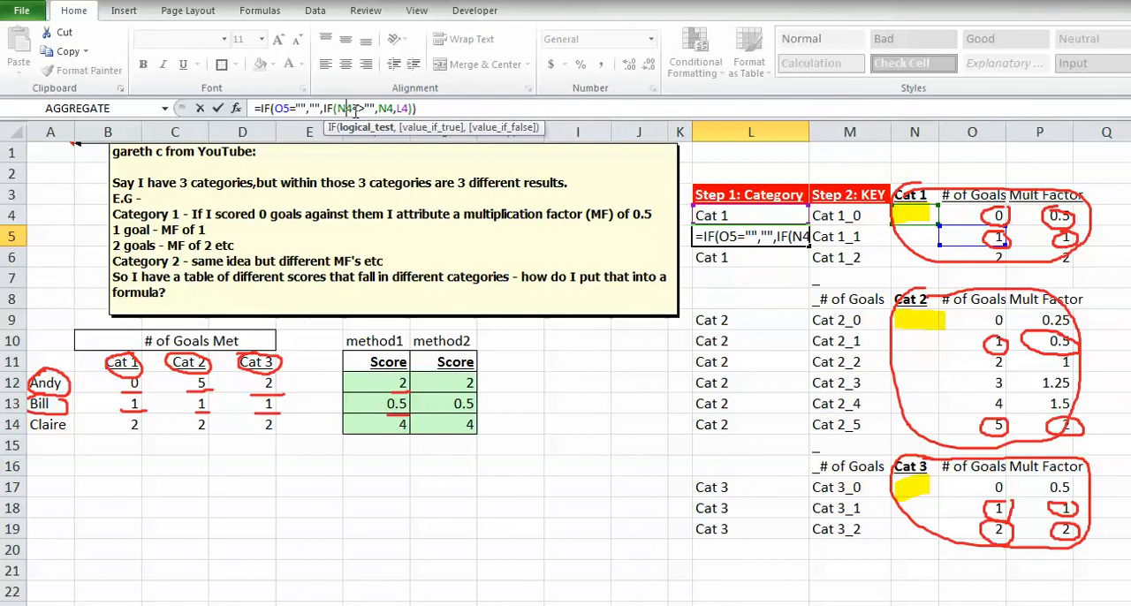
text(<>)
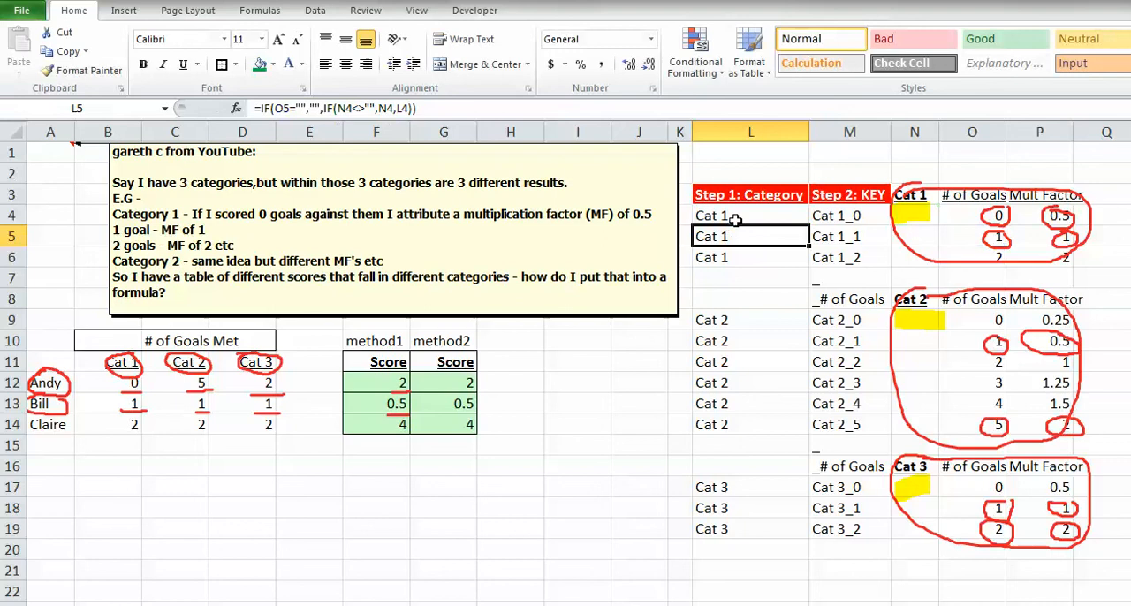
click(749, 216)
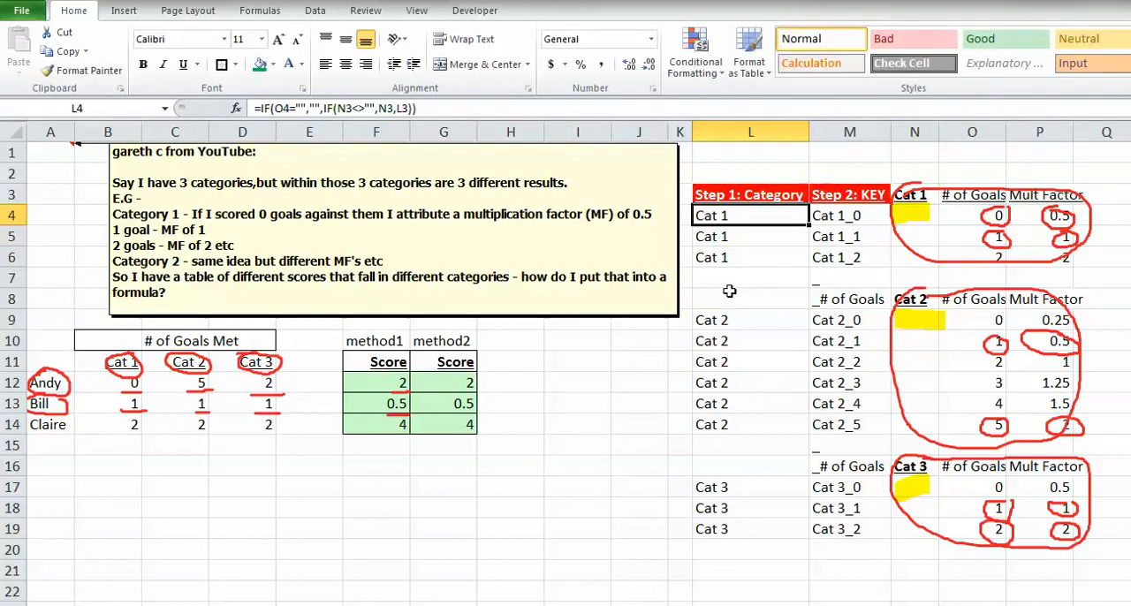
mouse_move(735, 321)
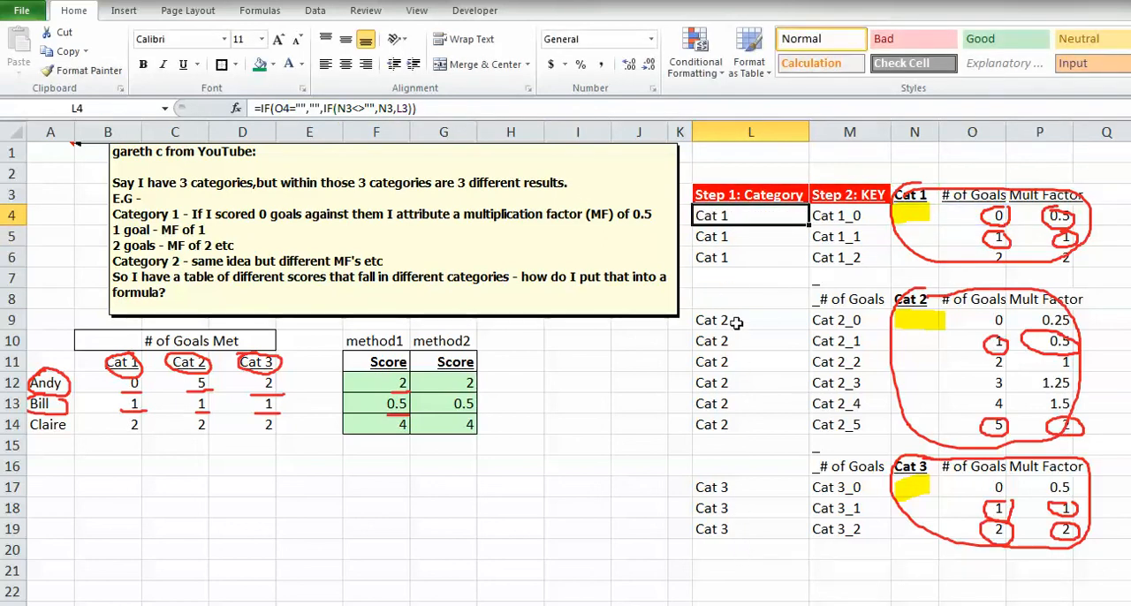
click(916, 298)
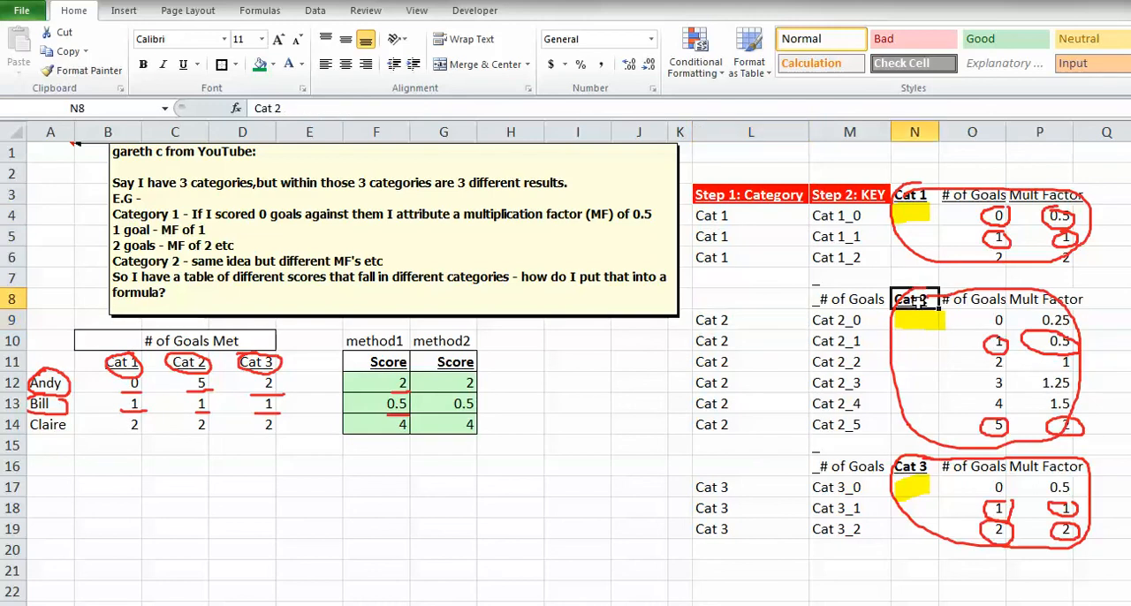
click(749, 320)
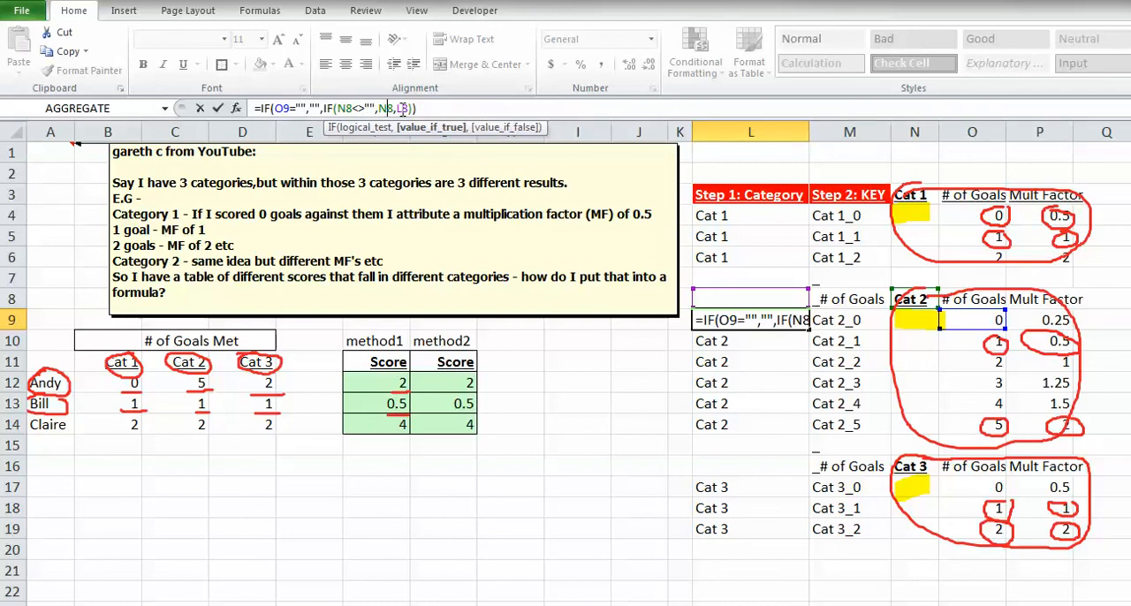
key(Return)
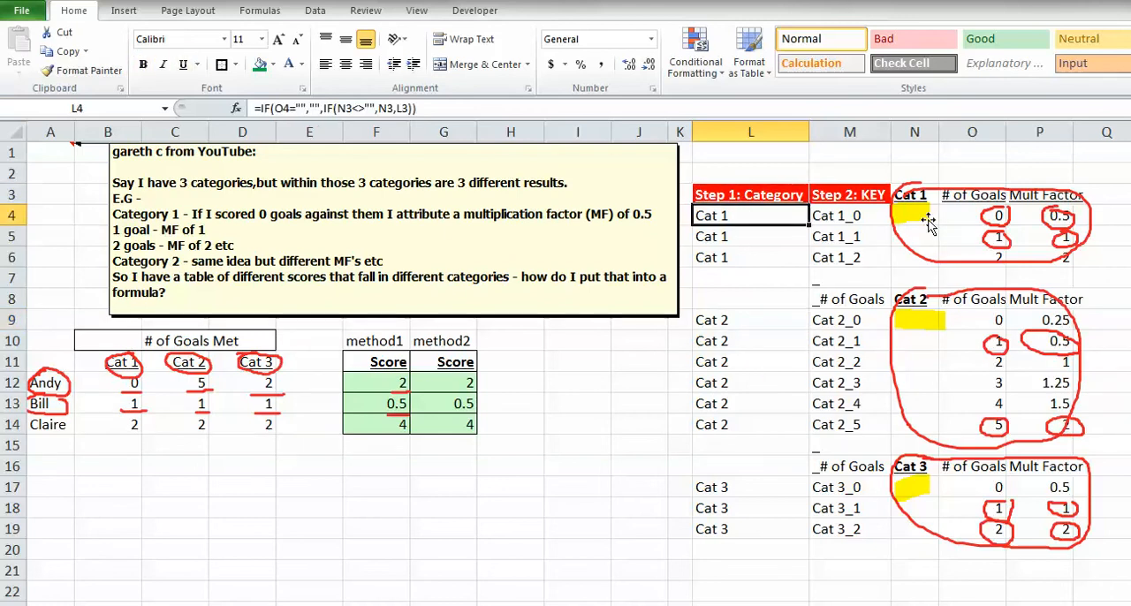
click(749, 237)
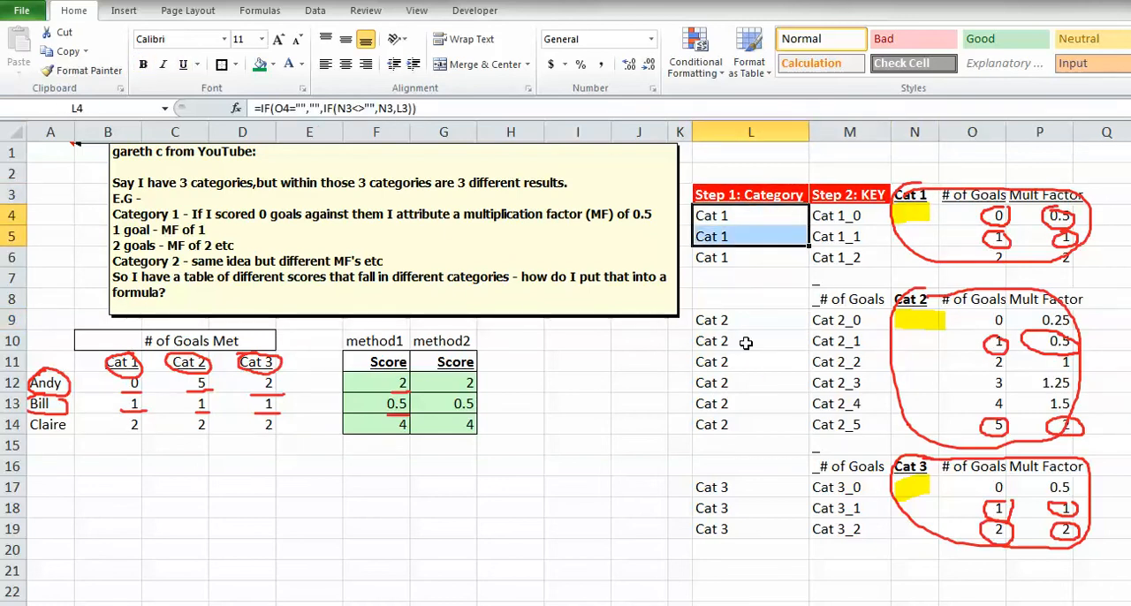
click(749, 319)
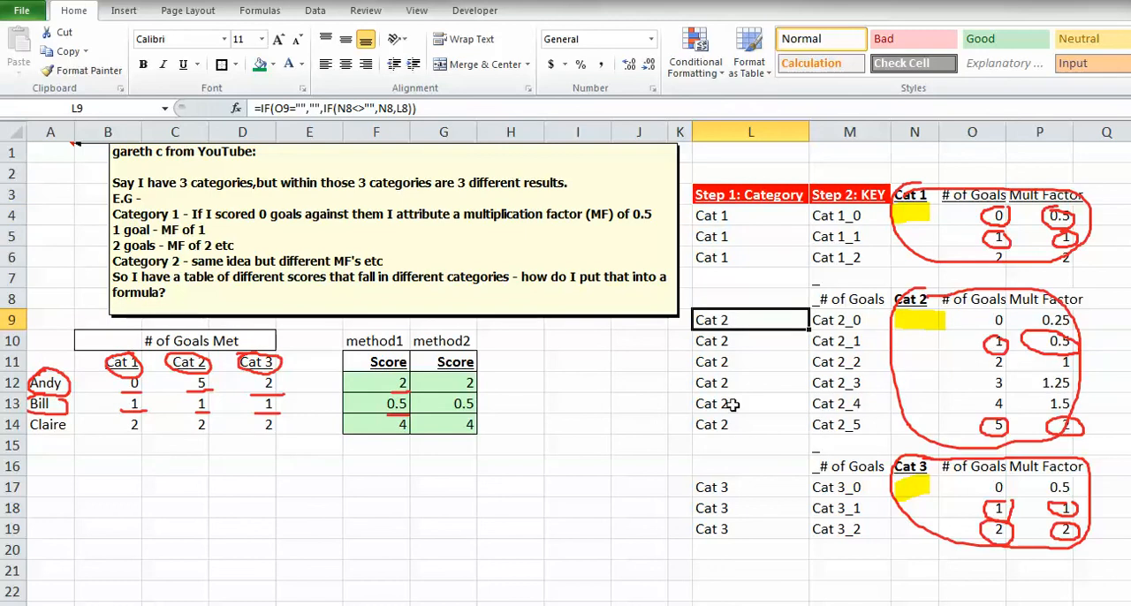
mouse_move(864, 267)
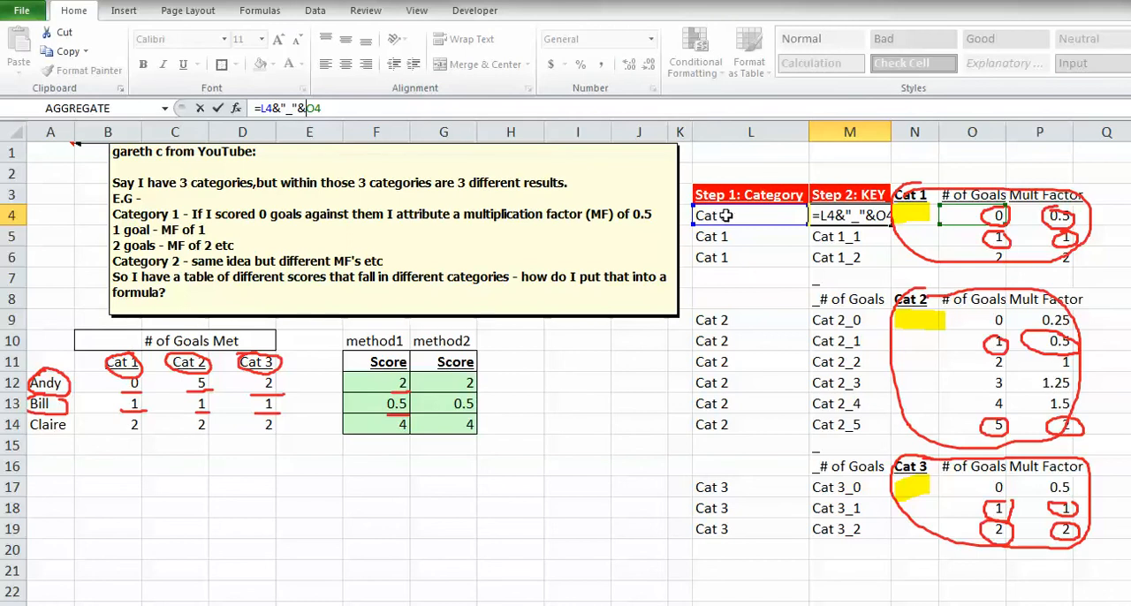
Step: Review Andy's Cat 1 goal count and the =L4&"_"&O4 key formula in M4 without changing it
key(Return)
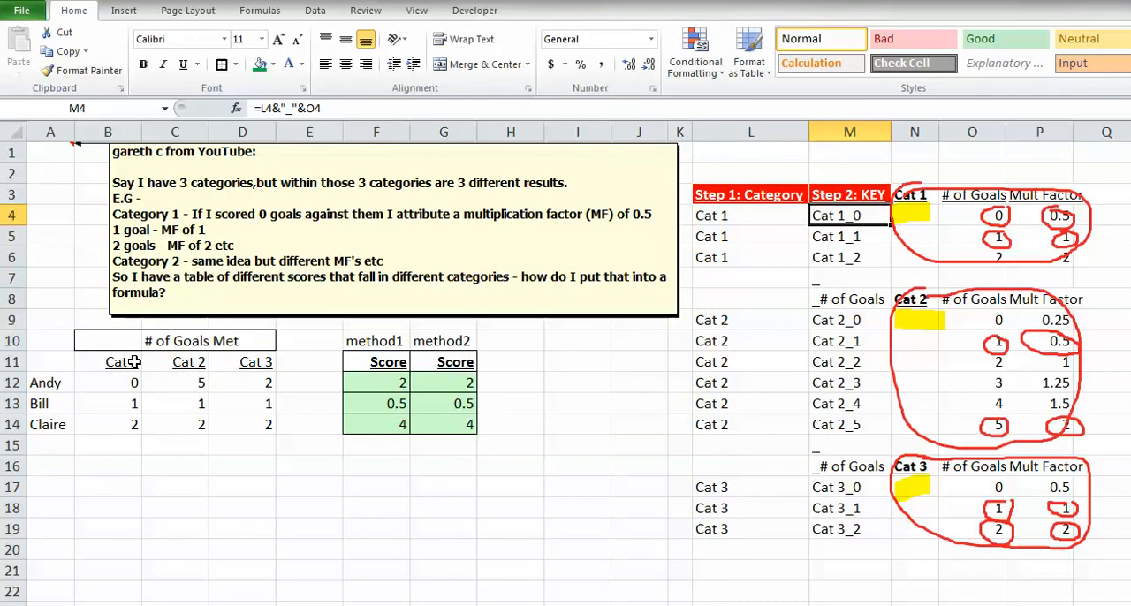
click(108, 382)
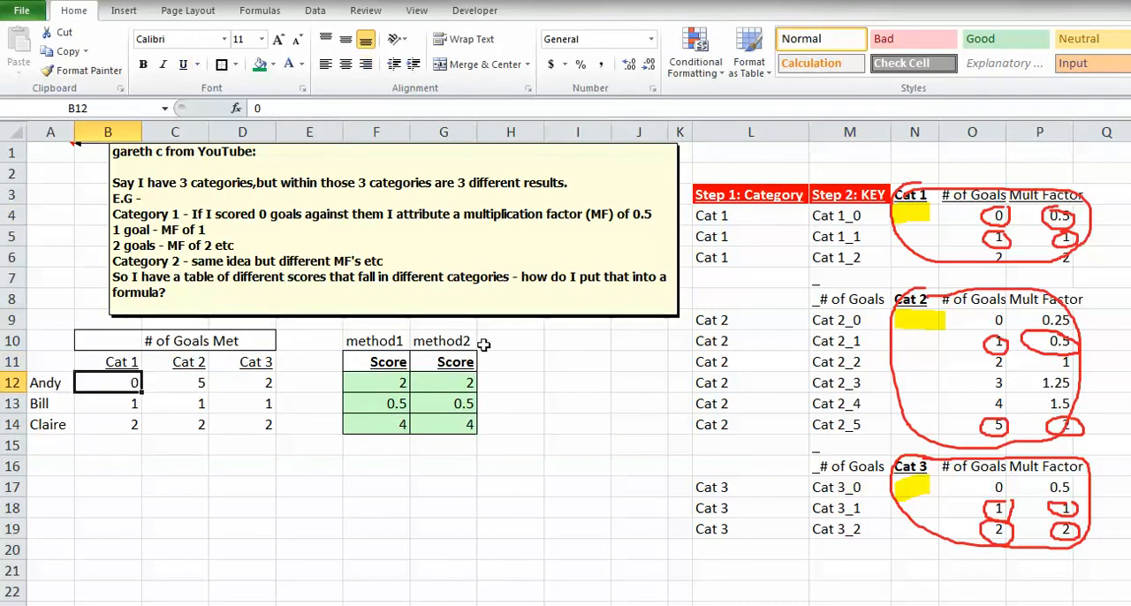
click(749, 216)
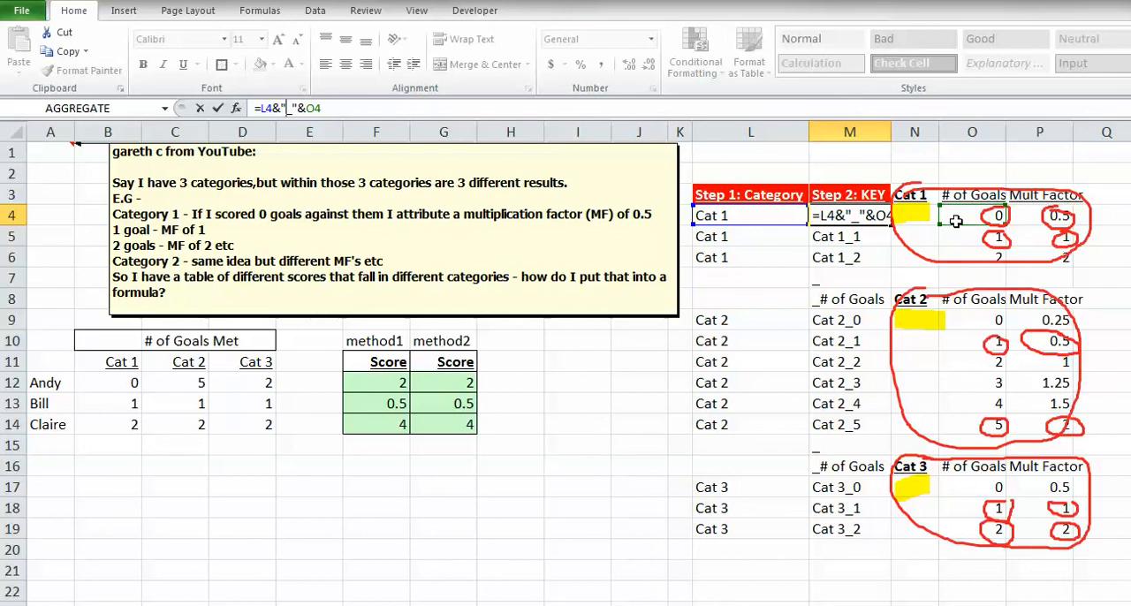
key(Return)
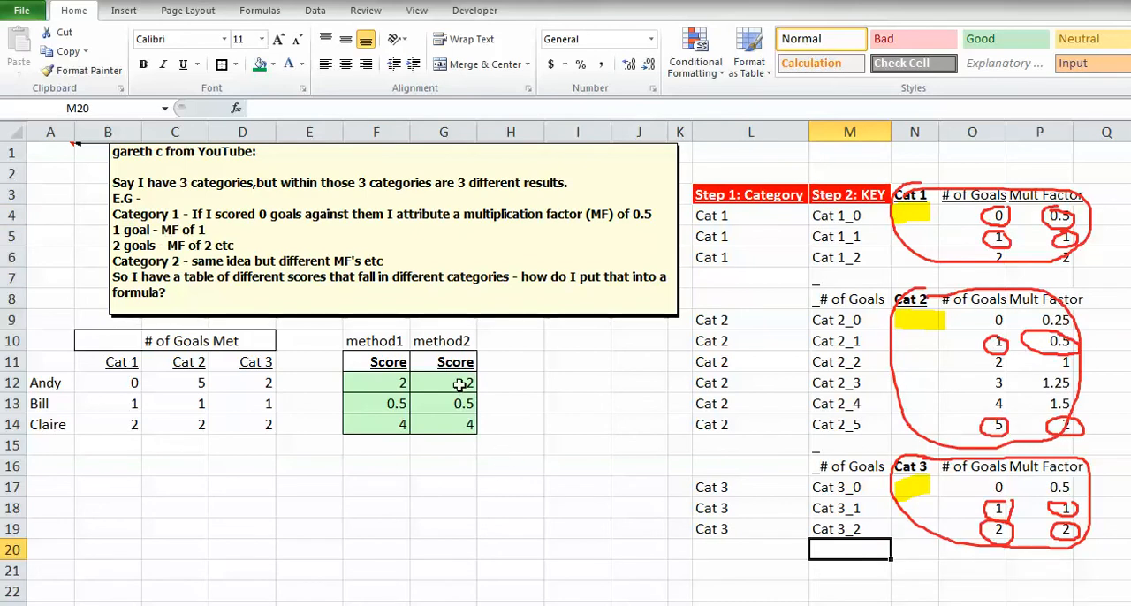
click(443, 382)
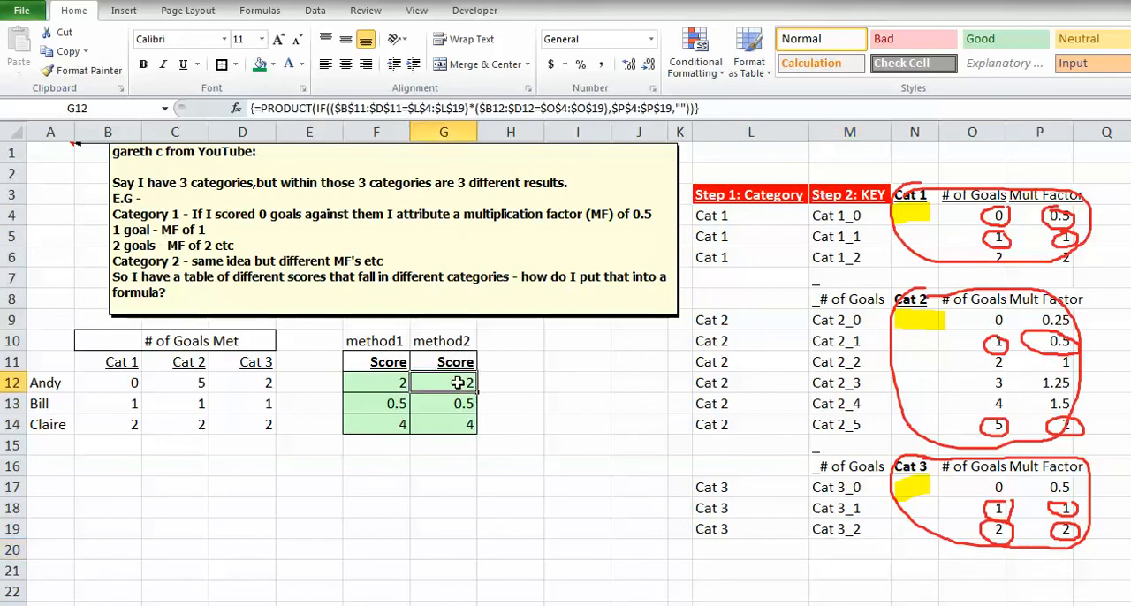
click(375, 382)
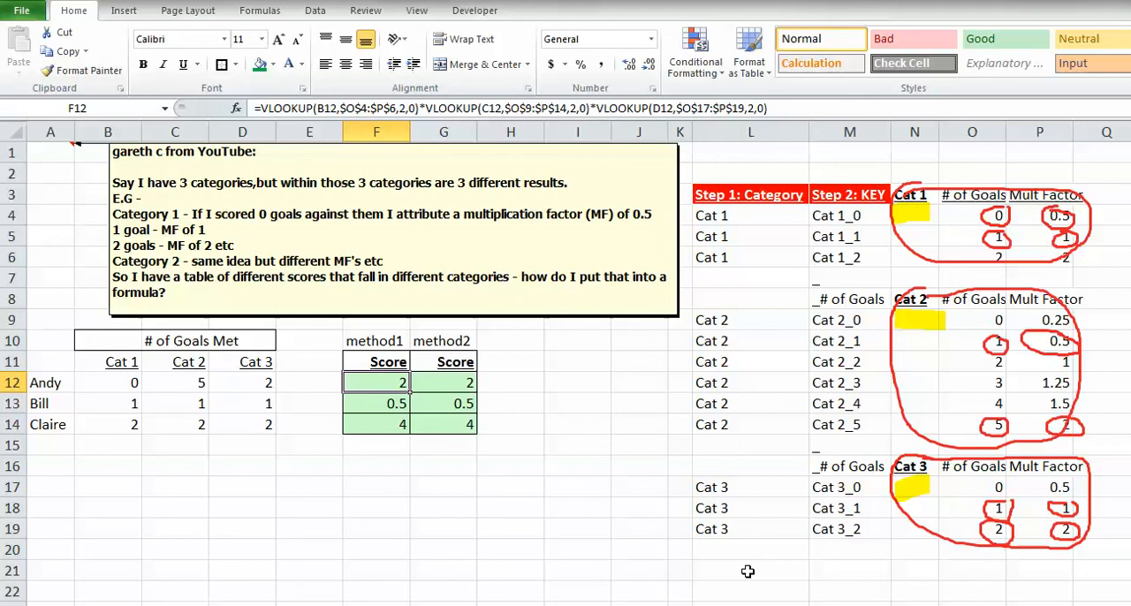
click(444, 381)
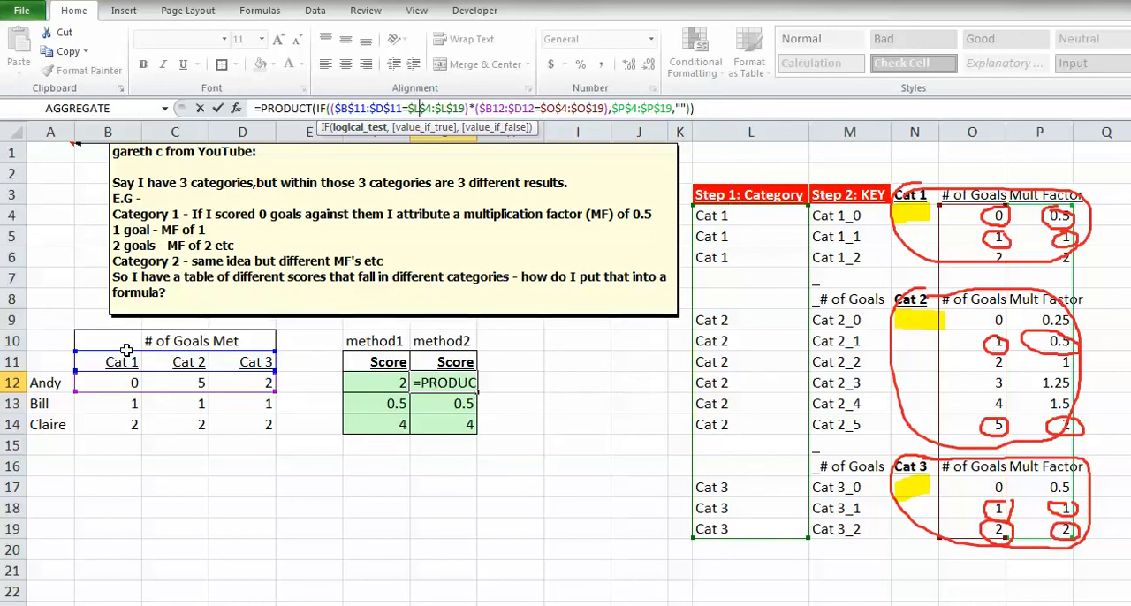
mouse_move(712, 452)
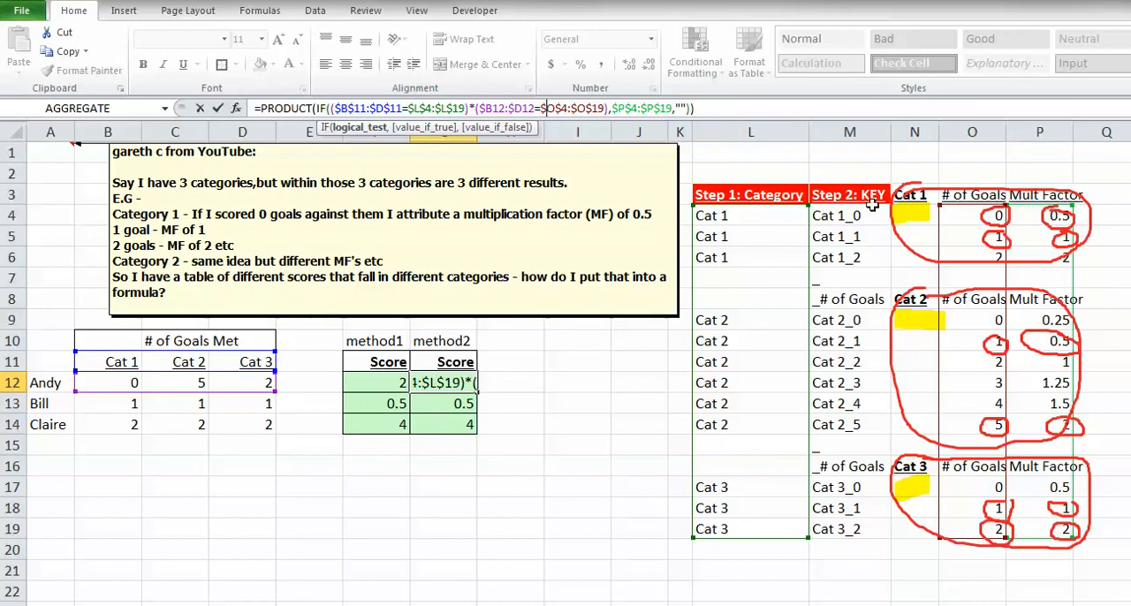
mouse_move(968, 219)
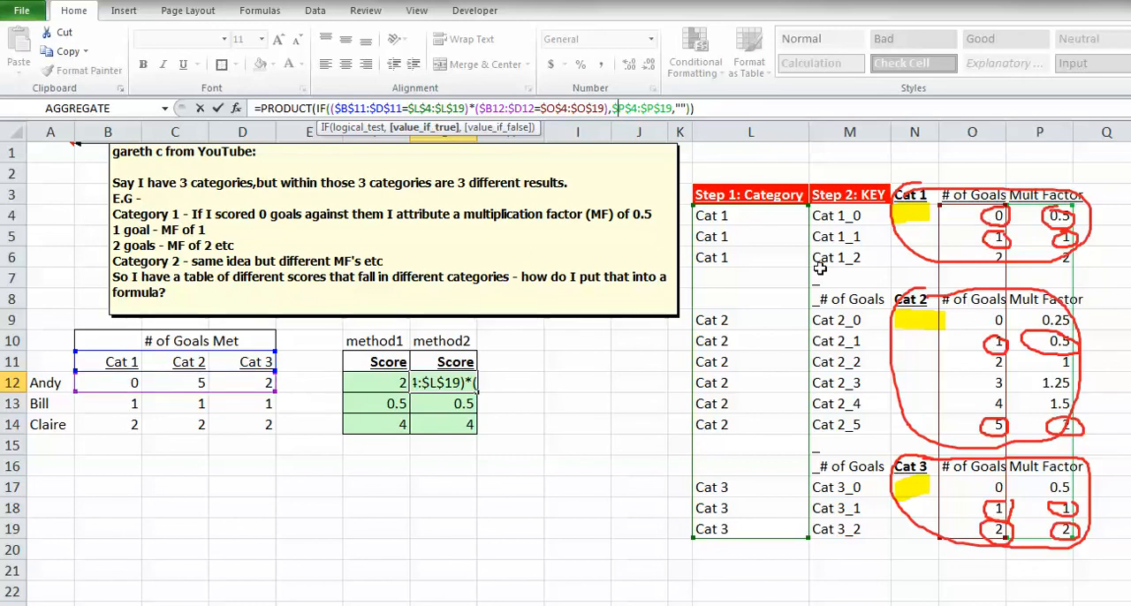
mouse_move(1029, 442)
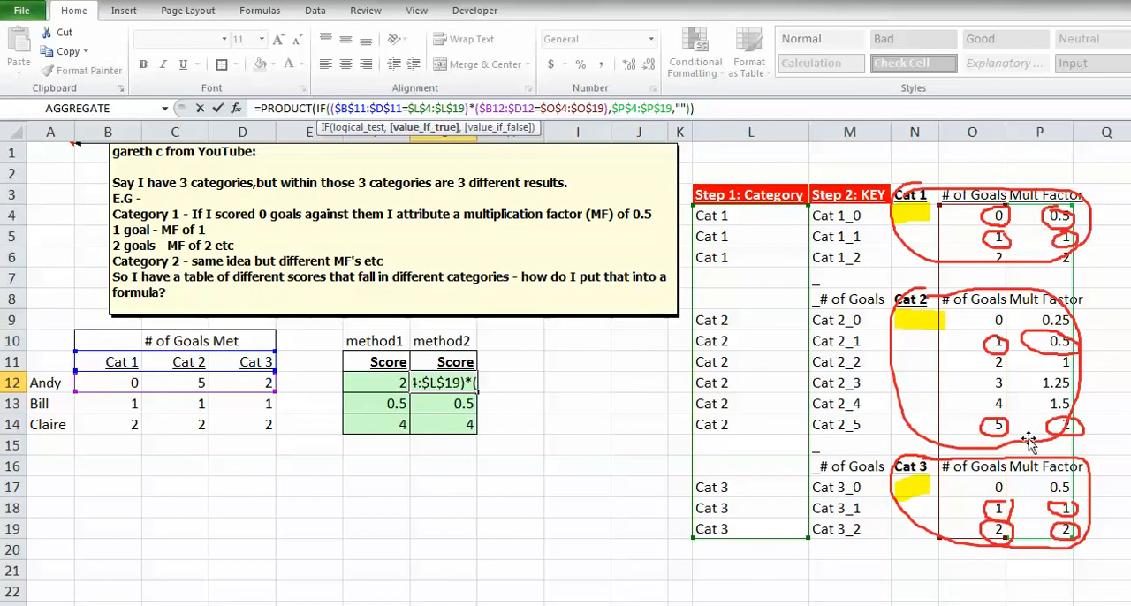
mouse_move(1032, 507)
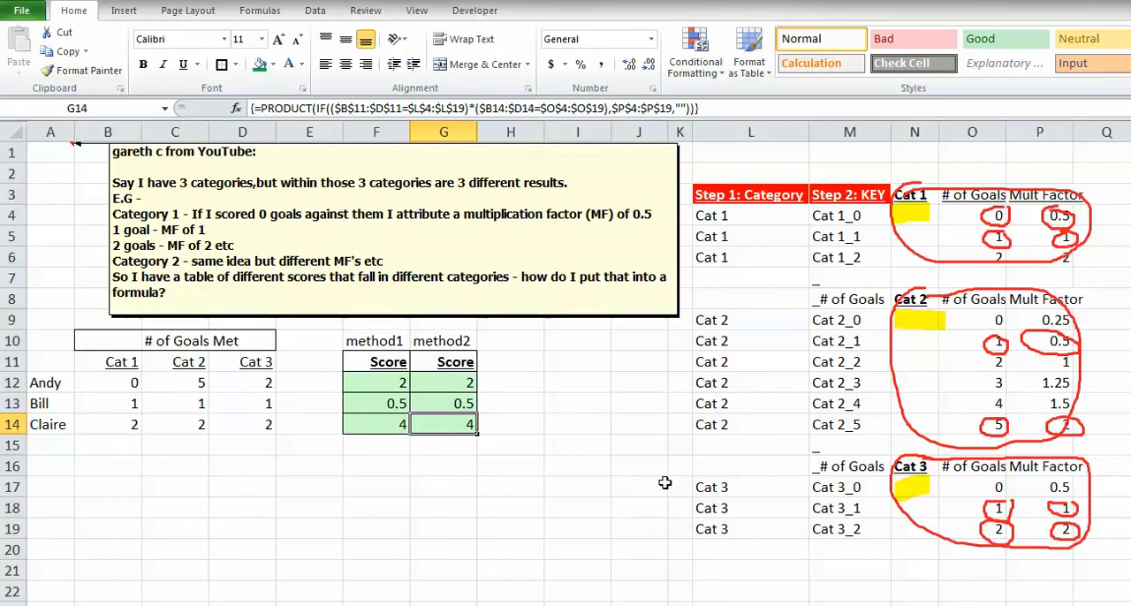
mouse_move(830, 486)
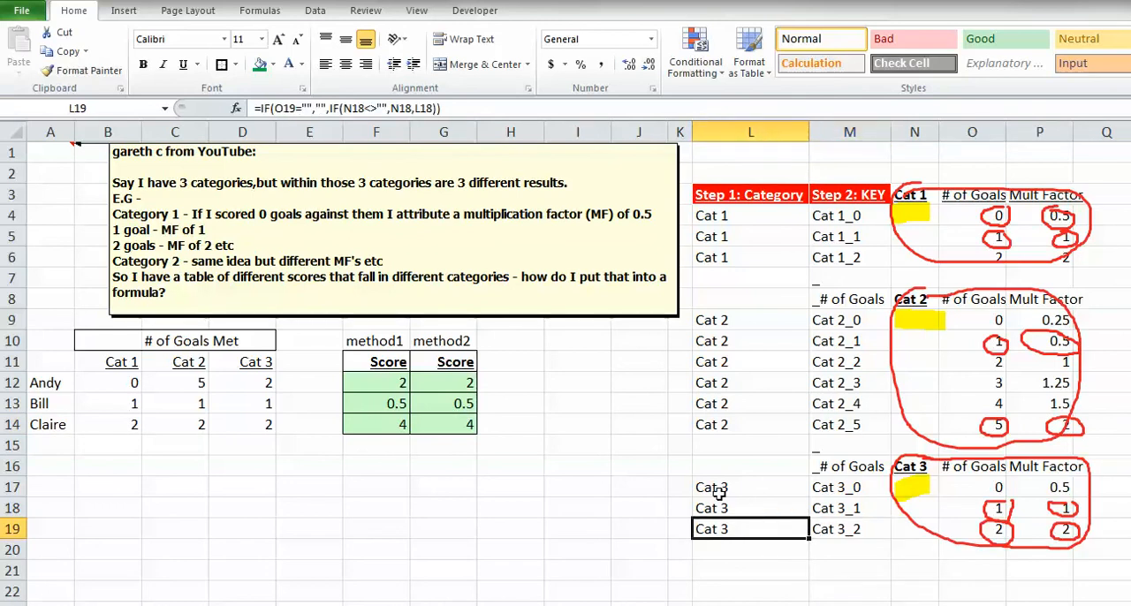
click(442, 381)
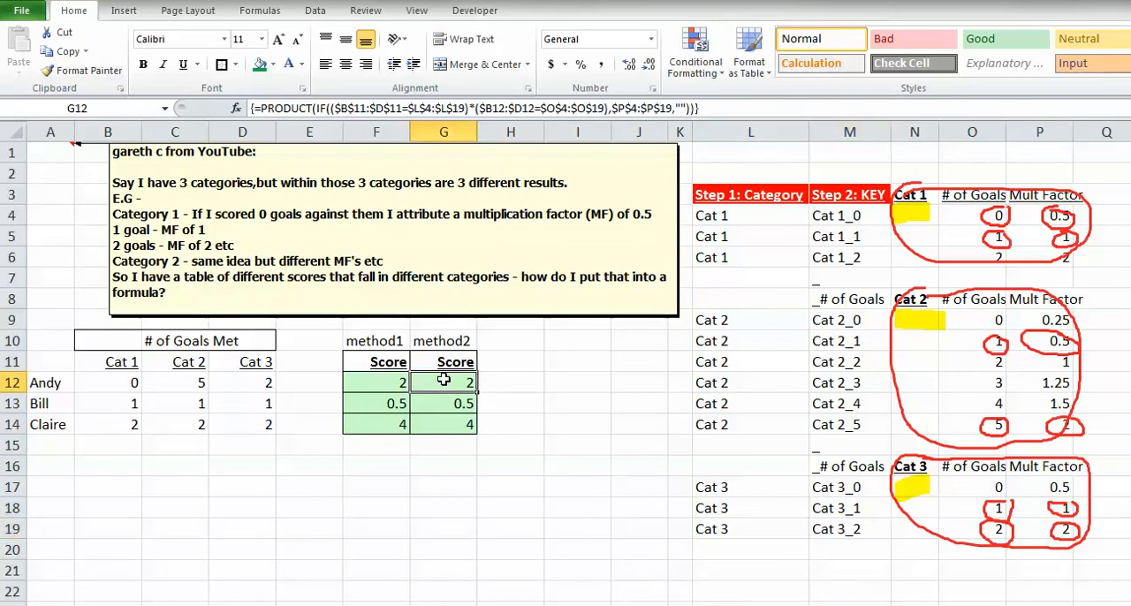